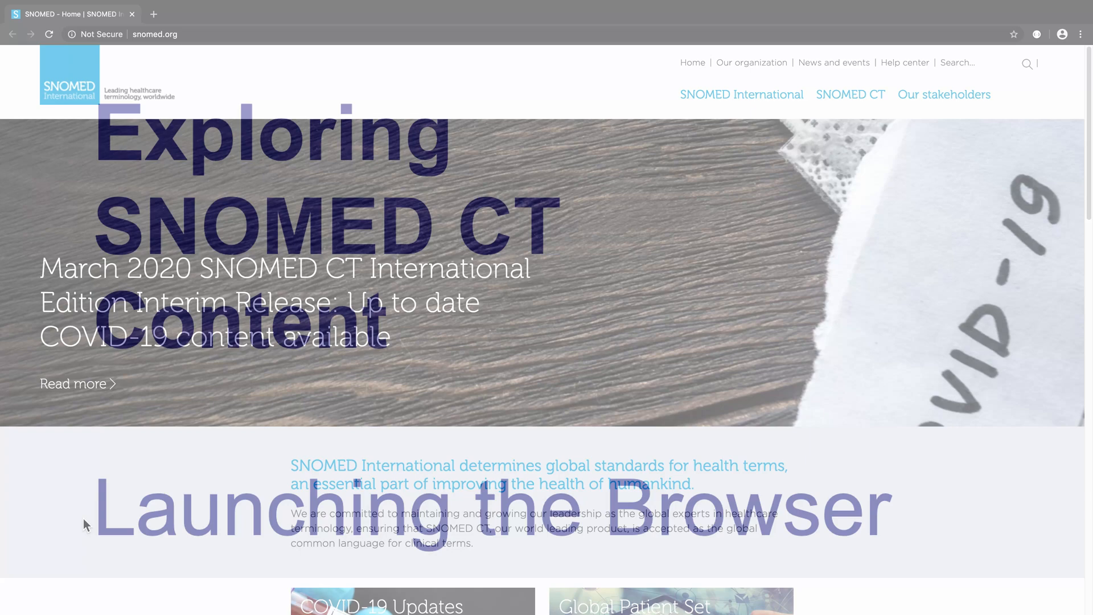
left_click(155, 34)
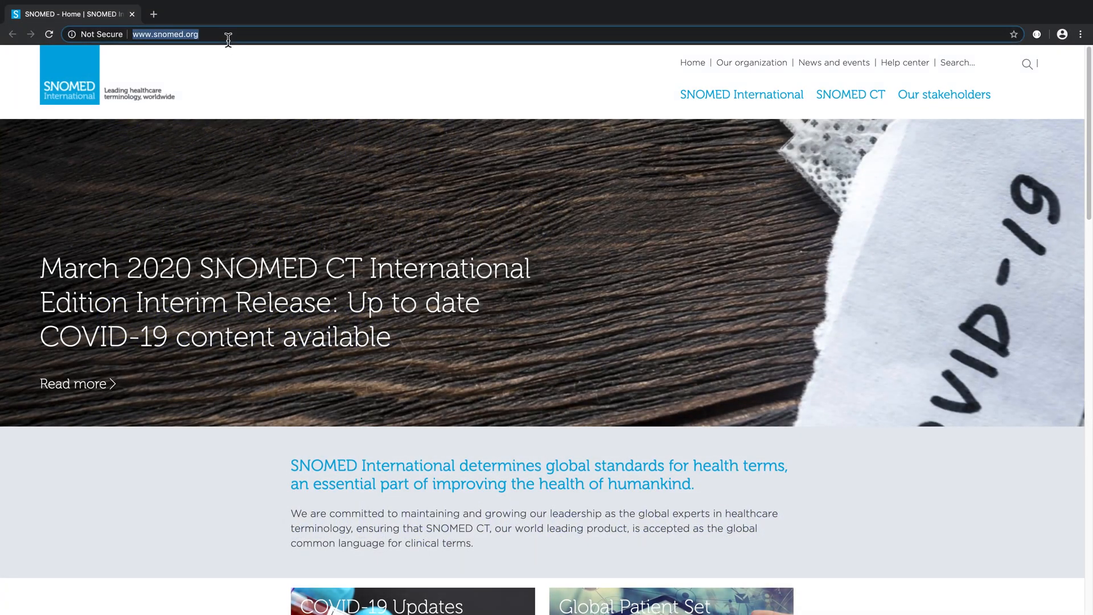
type("https://browser.ihtsdotools.org/")
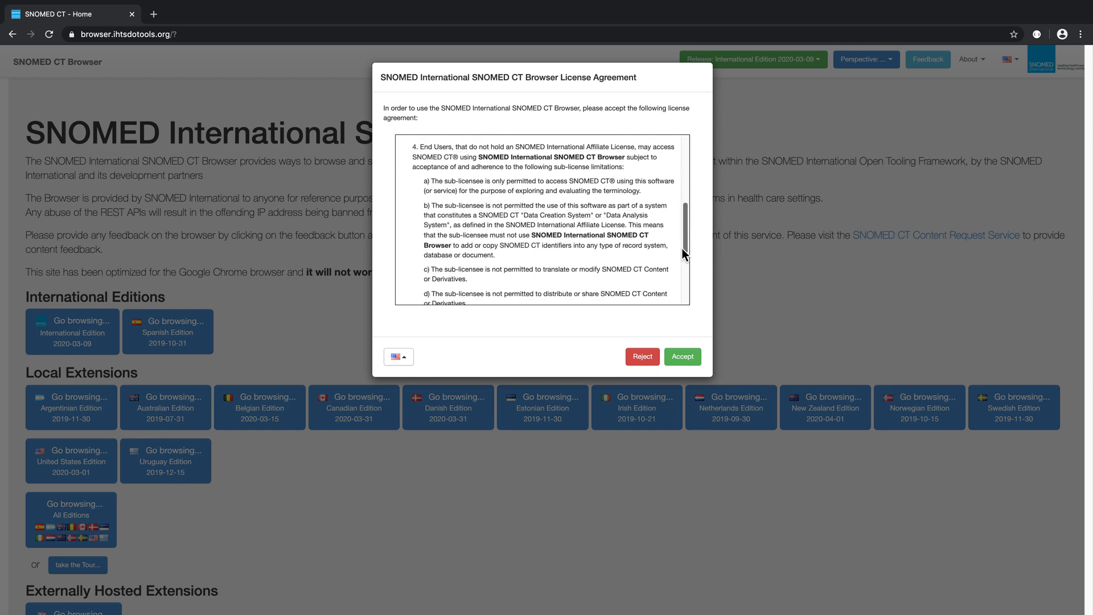
- Scroll through the License Agreement and accept it
scroll("down", 3)
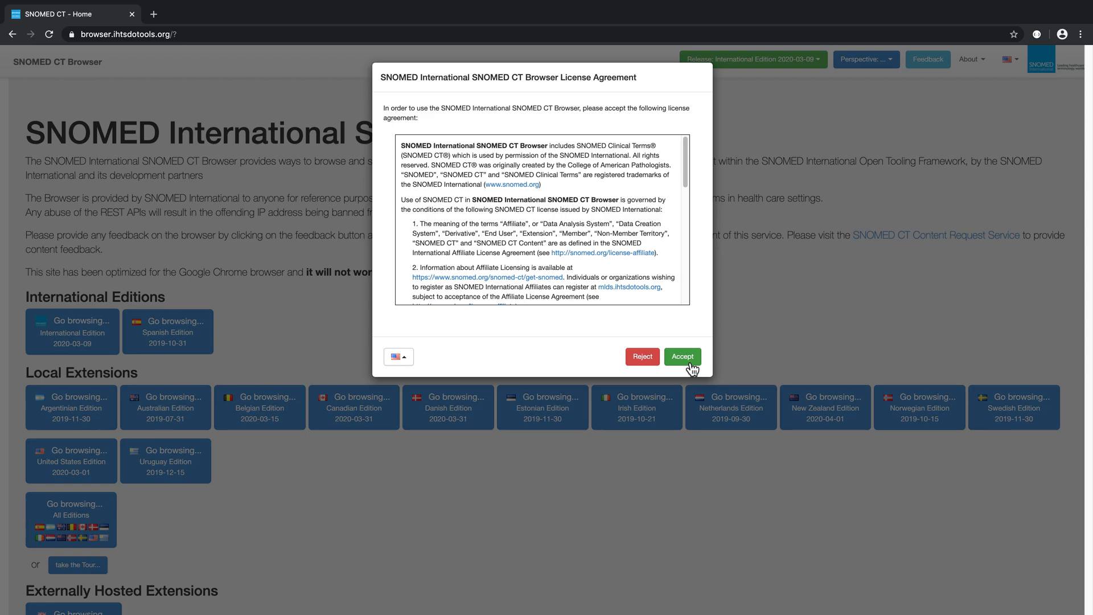
left_click(682, 356)
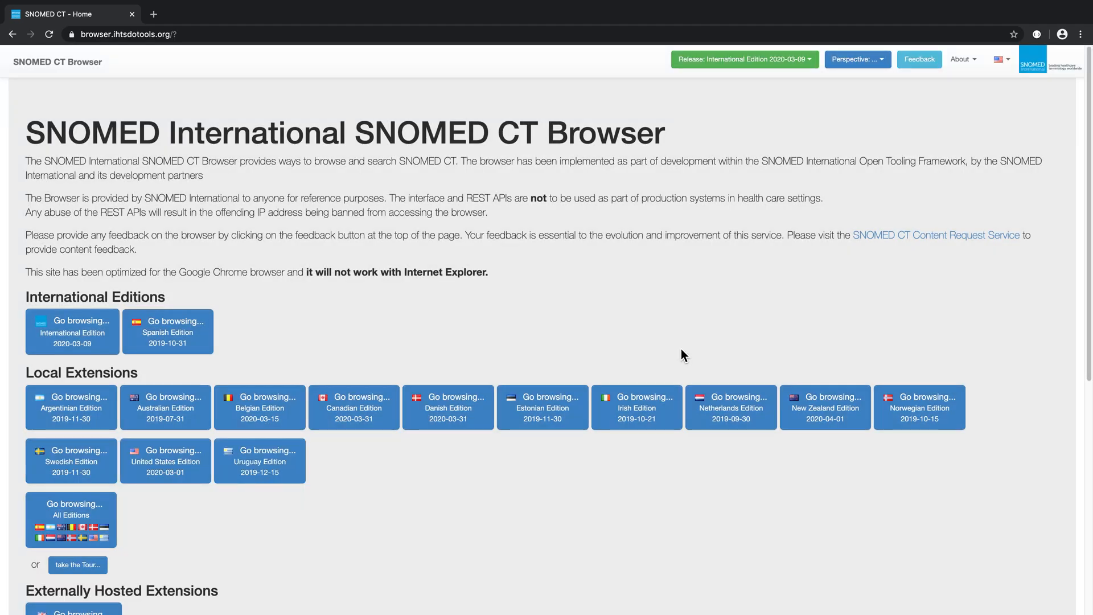
- Open the Spanish Edition 2019-10-31 from the home page's browsing links
scroll("down", 3)
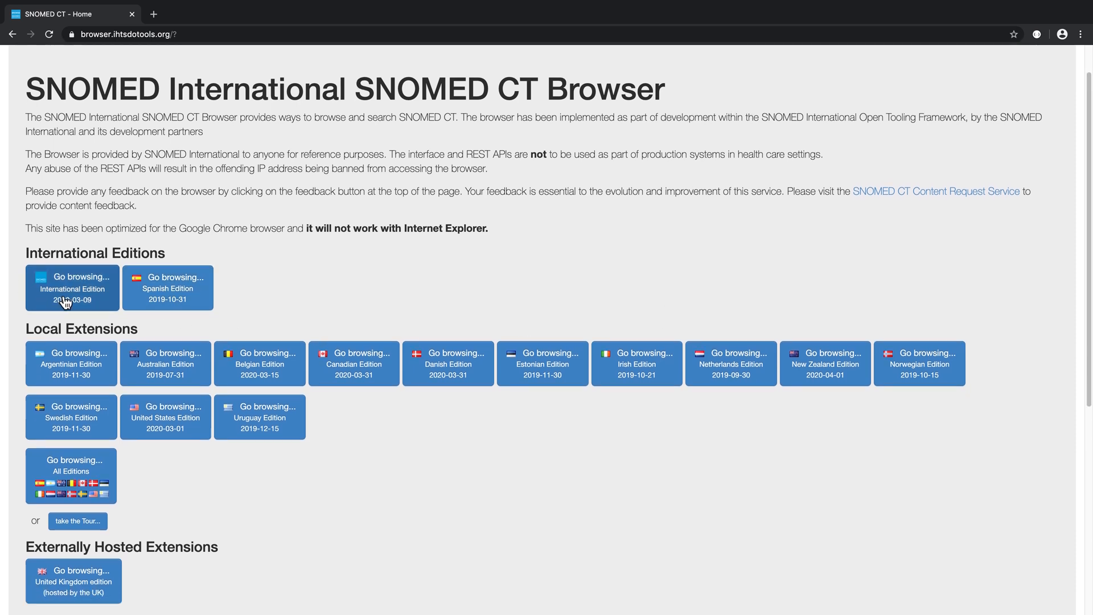
mouse_move(447, 363)
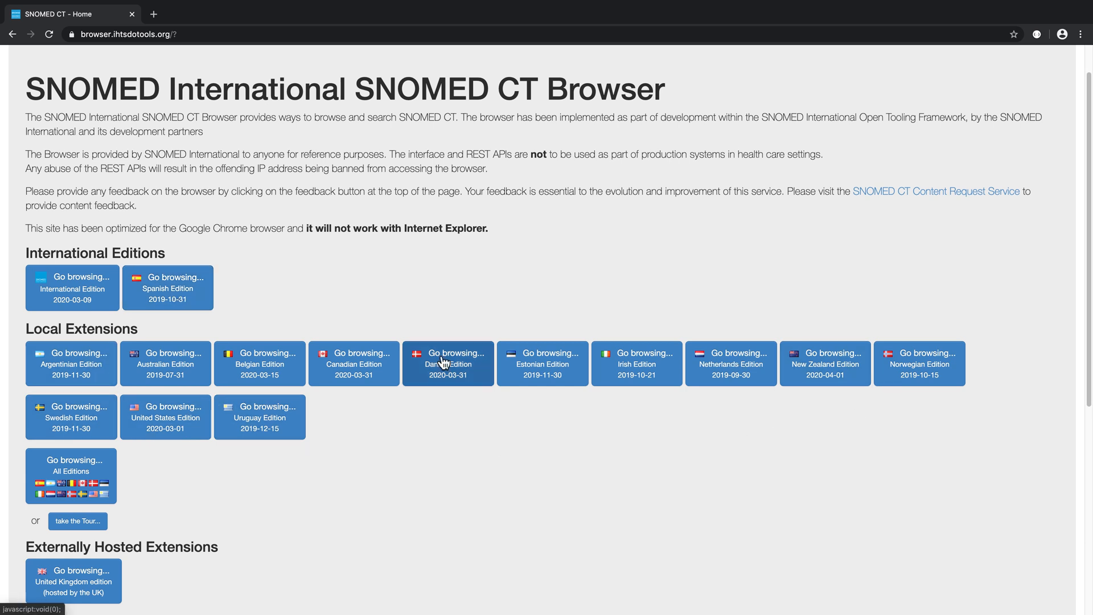
mouse_move(564, 466)
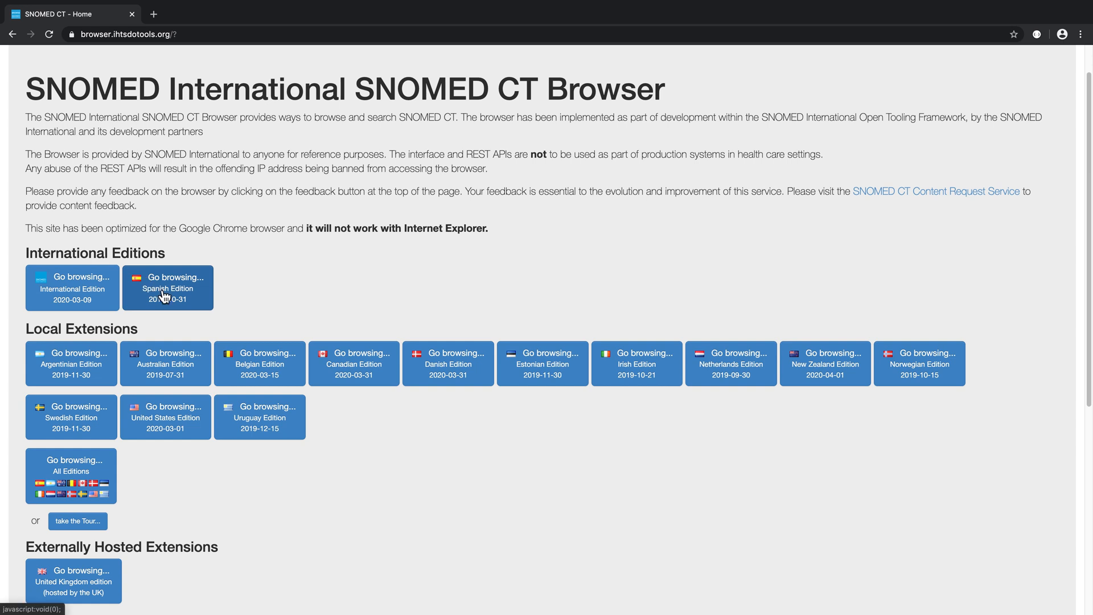
left_click(167, 287)
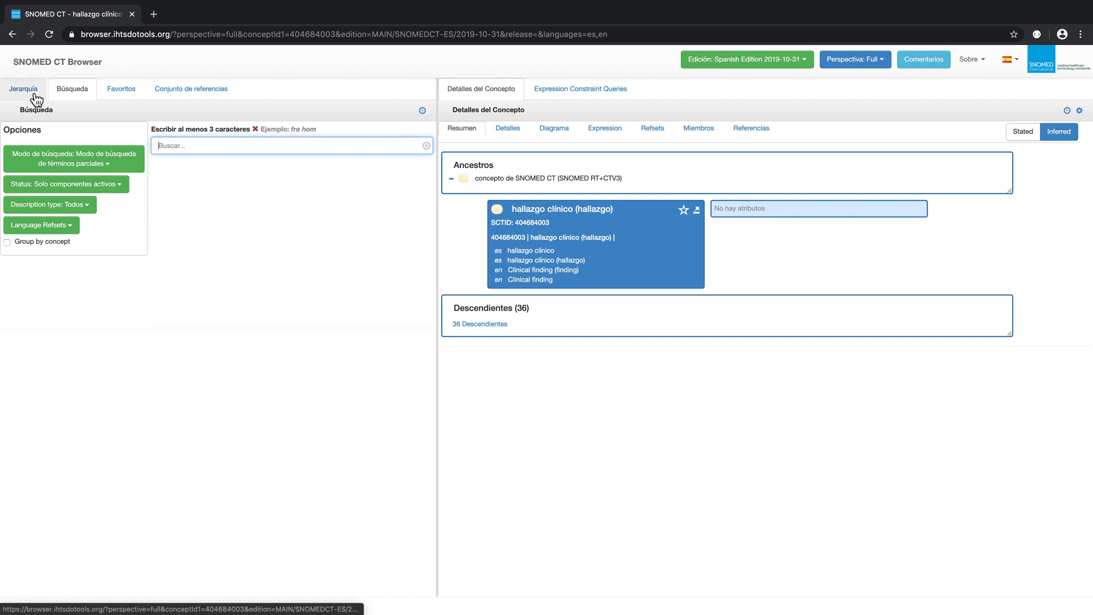
- Display the Jerarquía taxonomy tree in the left panel
left_click(23, 89)
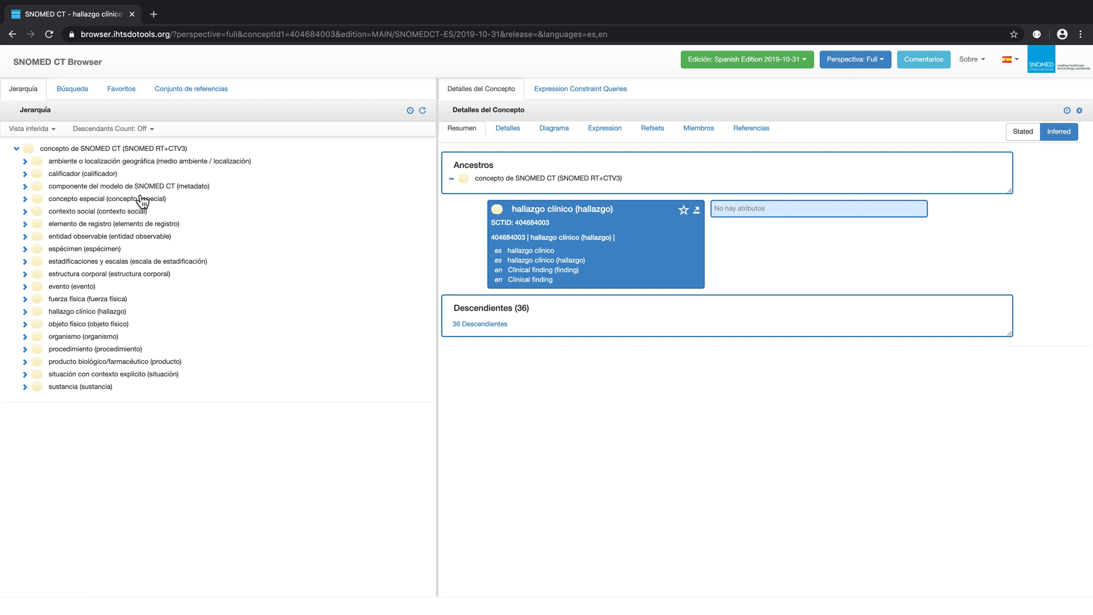
mouse_move(493, 191)
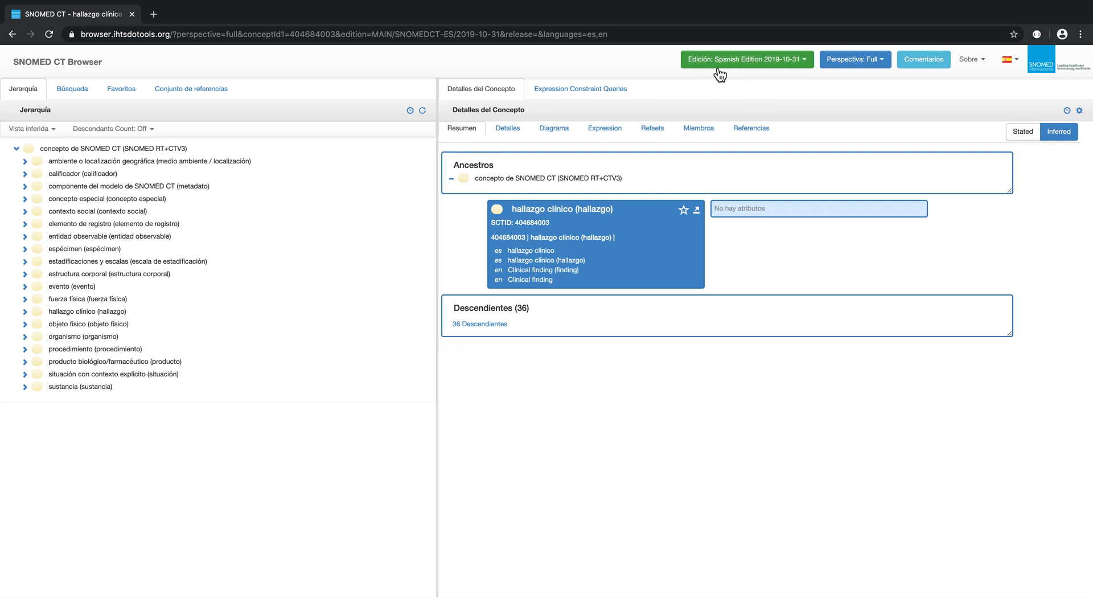
mouse_move(780, 101)
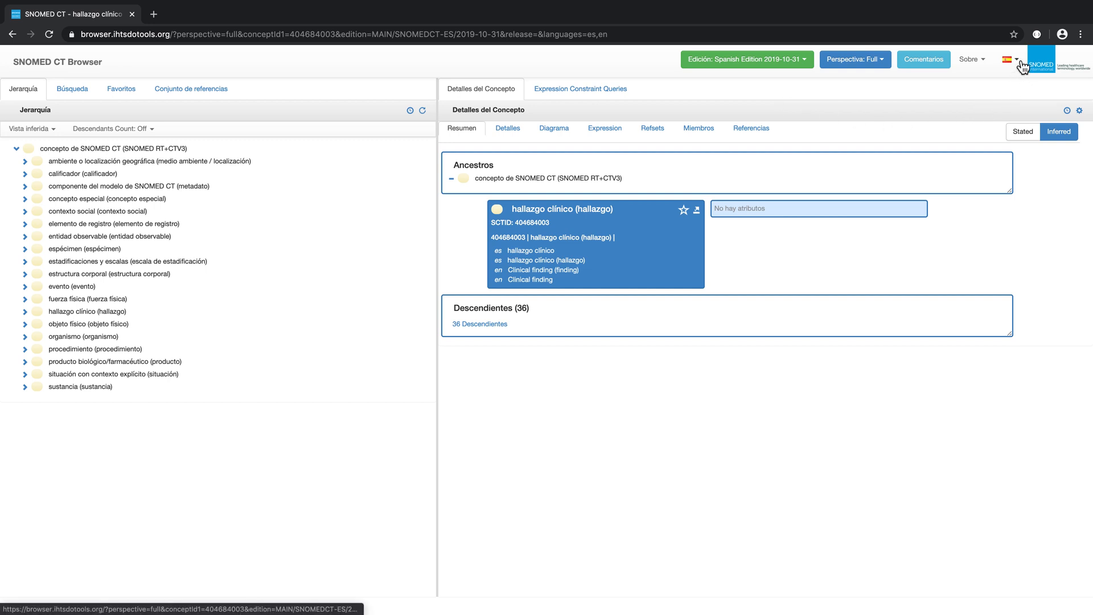
- Check the interface language menu, then select International Edition 2020-03-09 from the editions list
left_click(1010, 59)
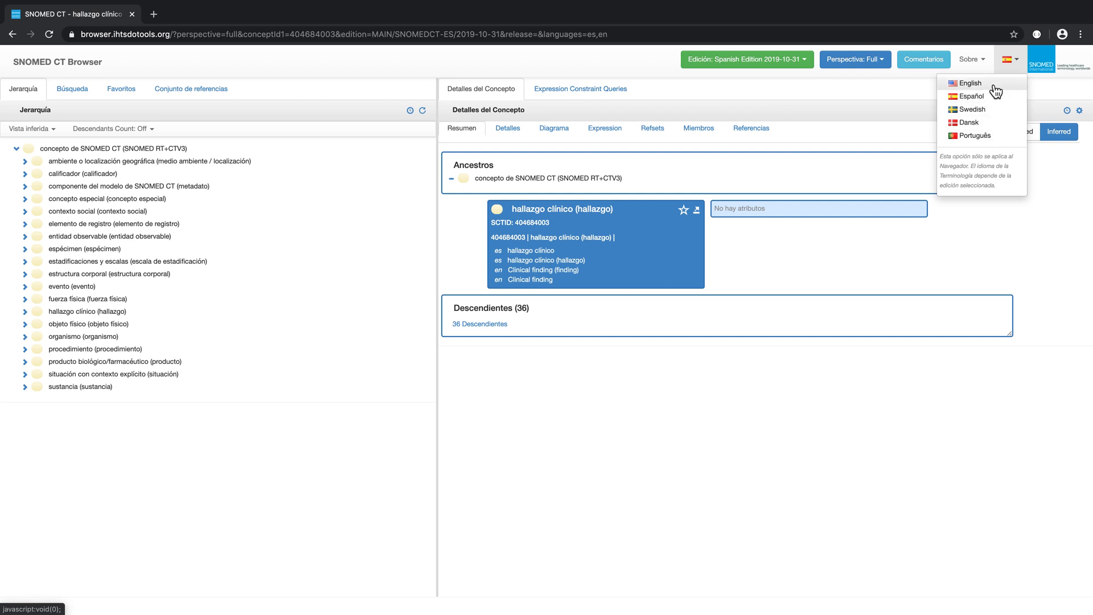
mouse_move(1003, 146)
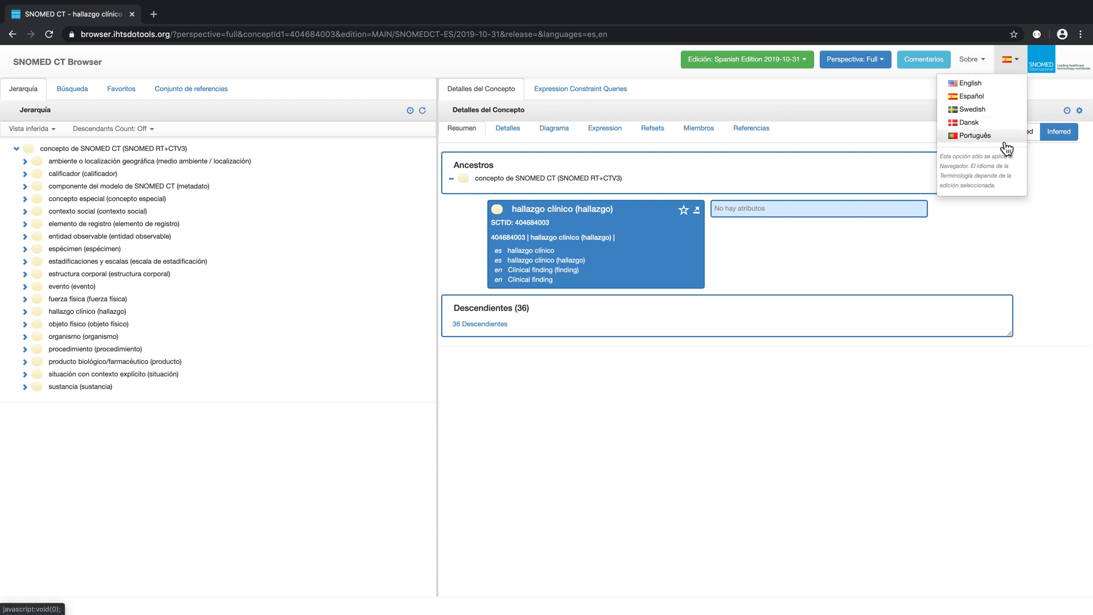
mouse_move(909, 97)
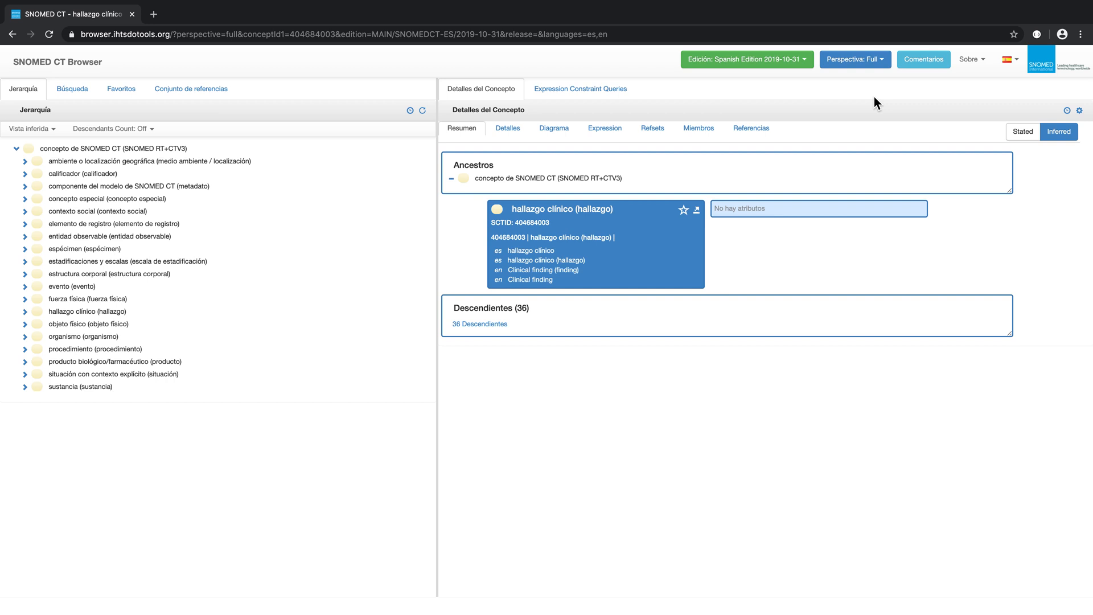
left_click(746, 59)
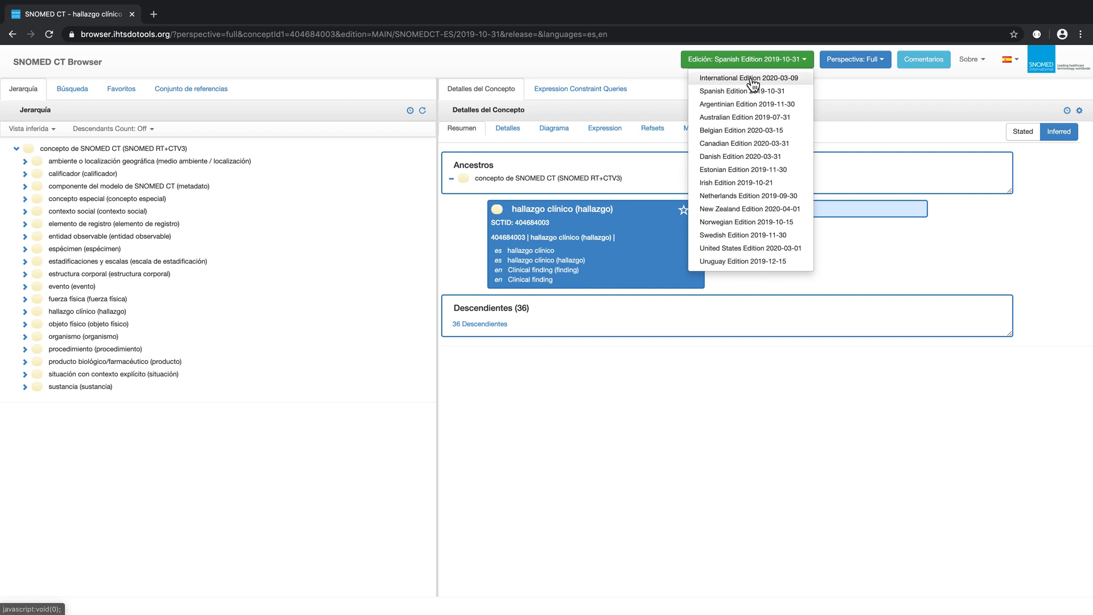
left_click(746, 78)
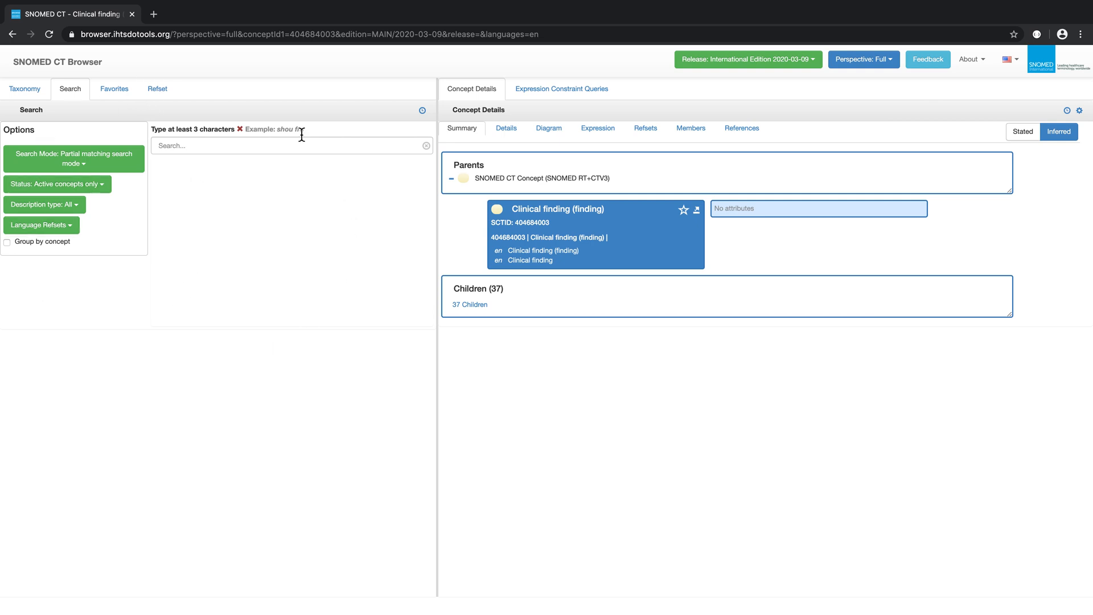
mouse_move(24, 89)
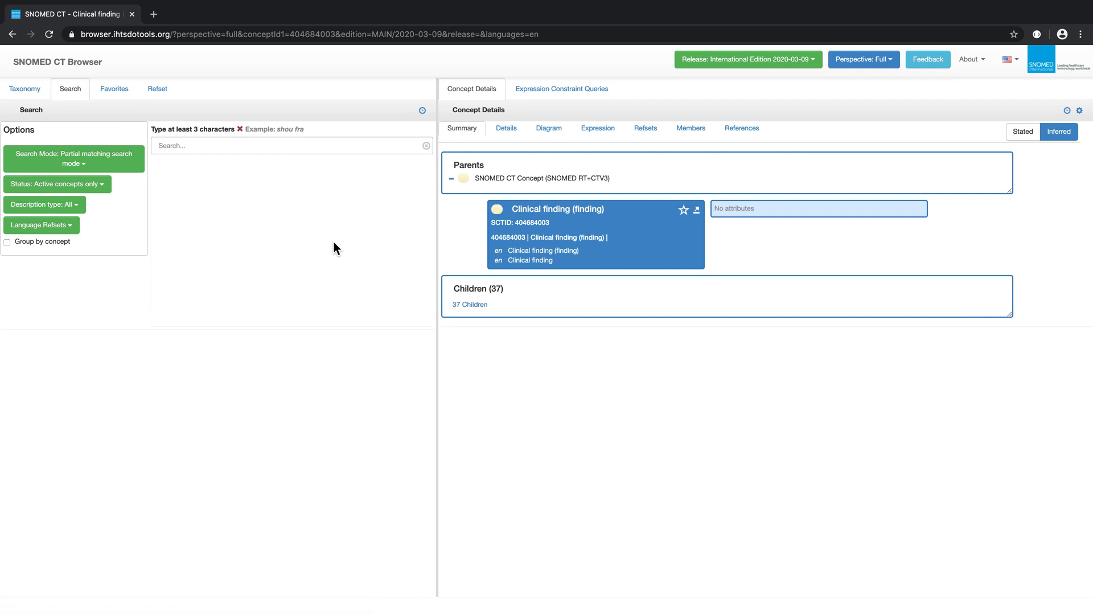
mouse_move(714, 93)
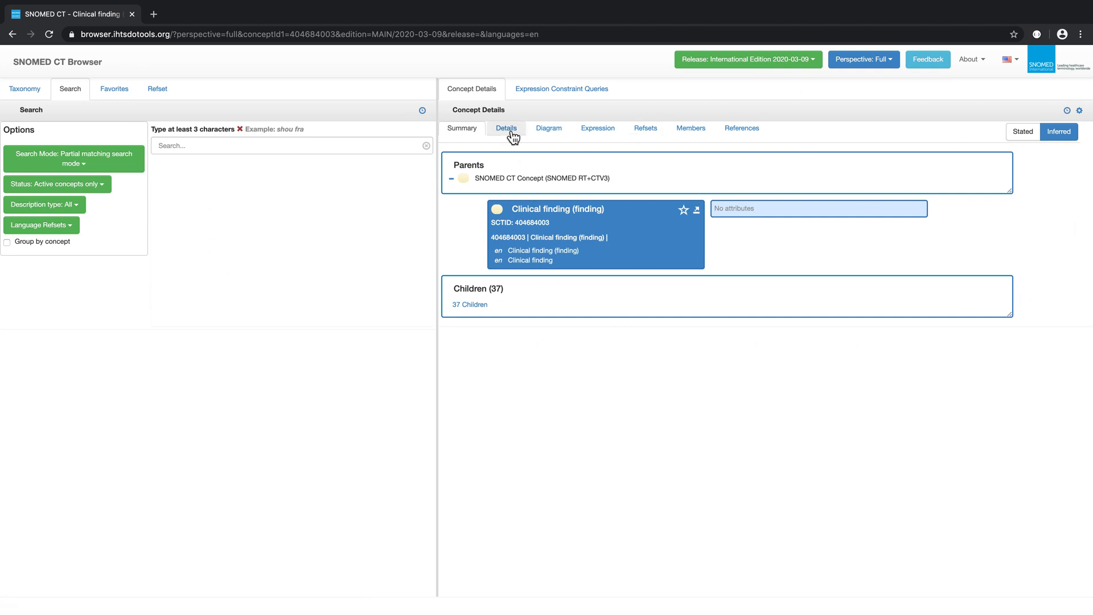
left_click(505, 128)
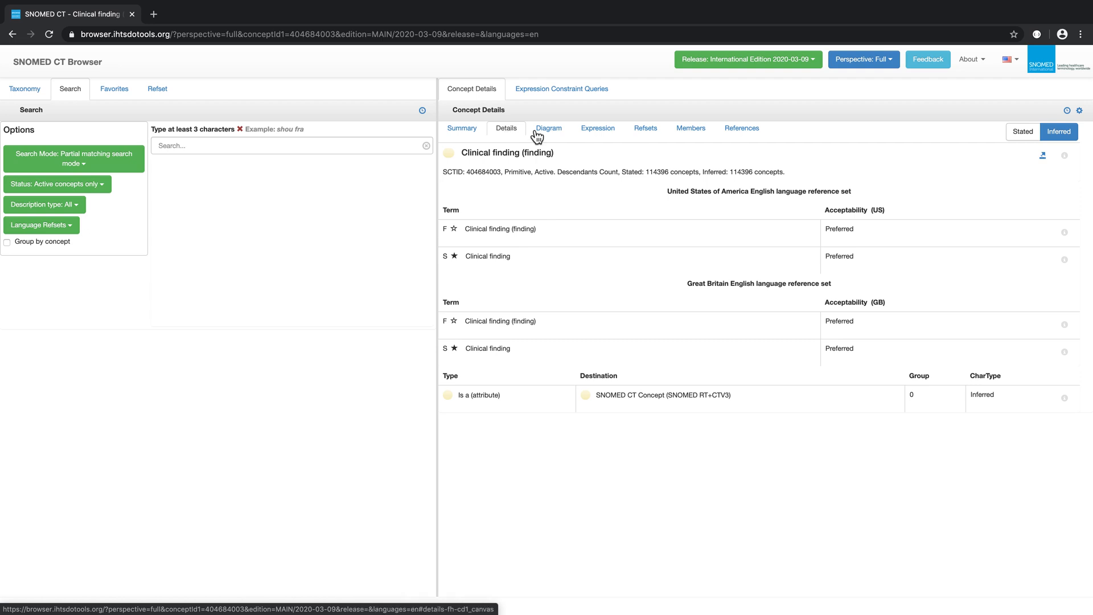
left_click(461, 128)
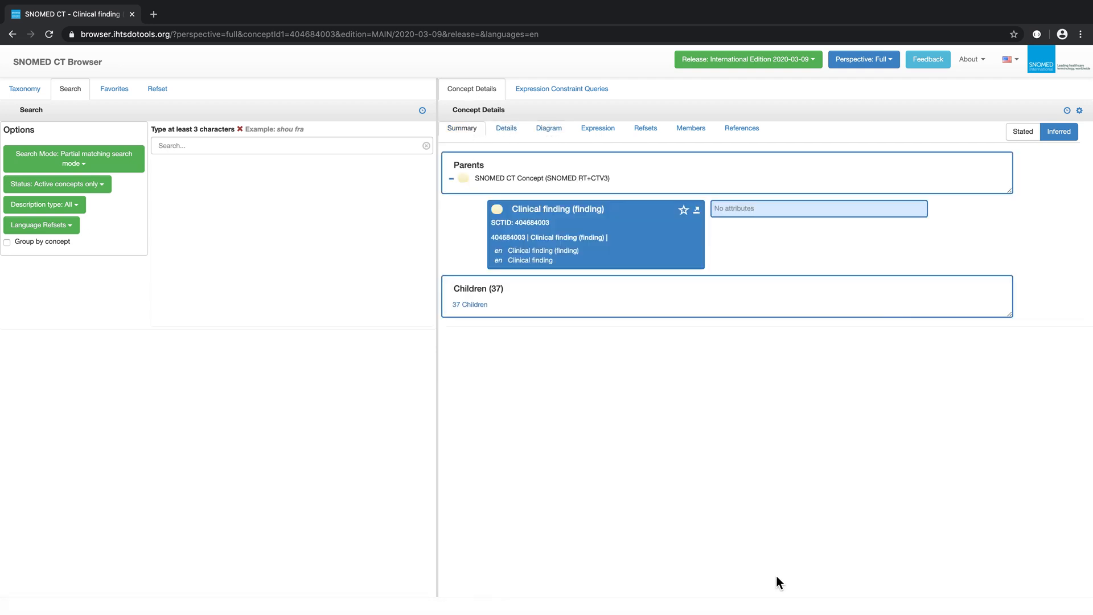